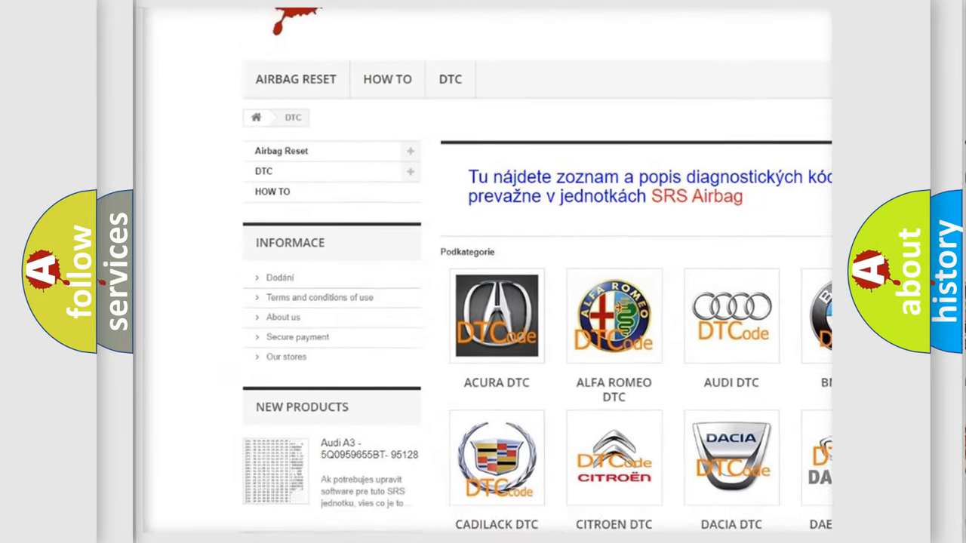
scroll("down", 3)
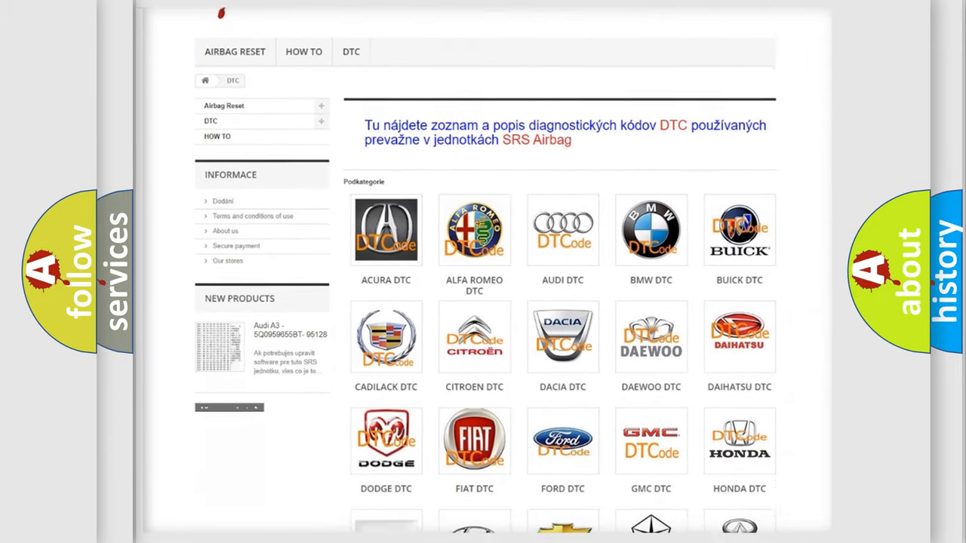
scroll("down", 3)
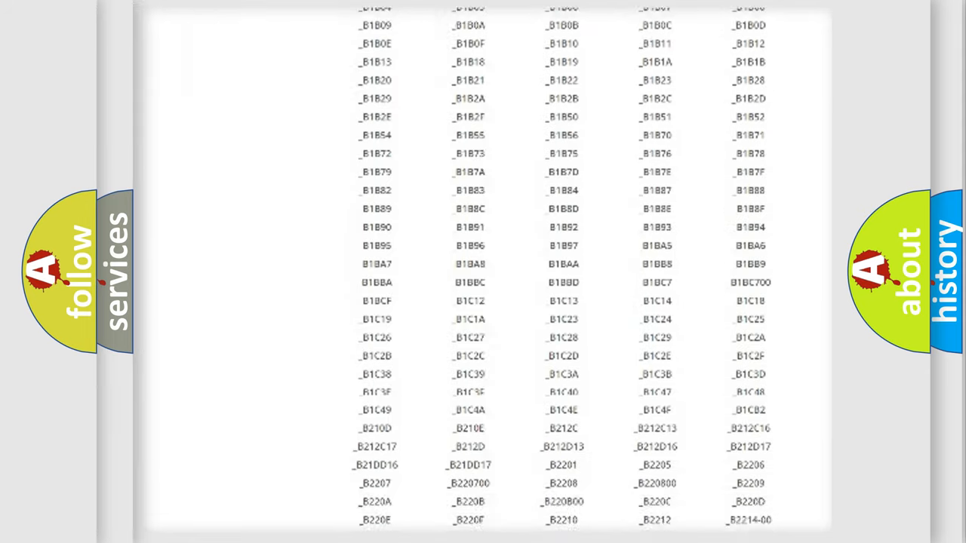
scroll("down", 3)
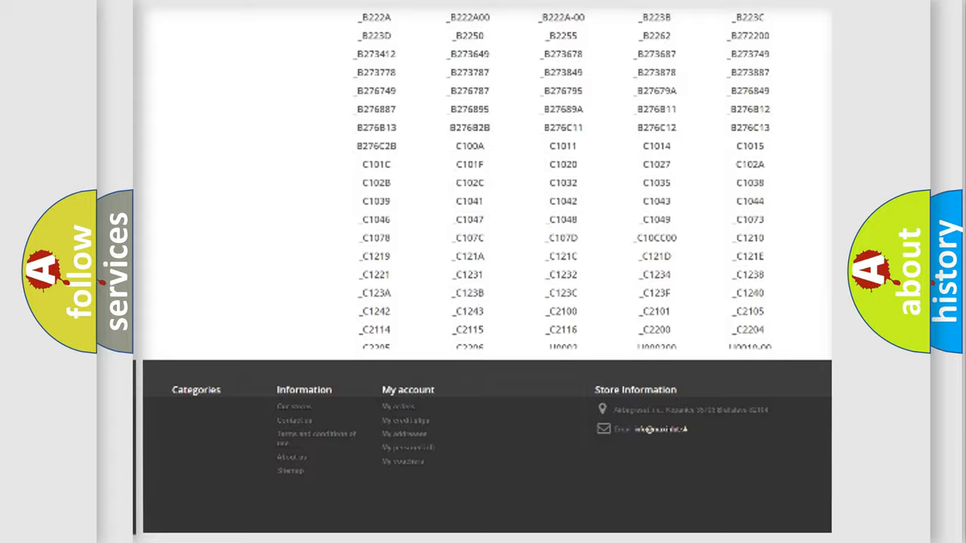